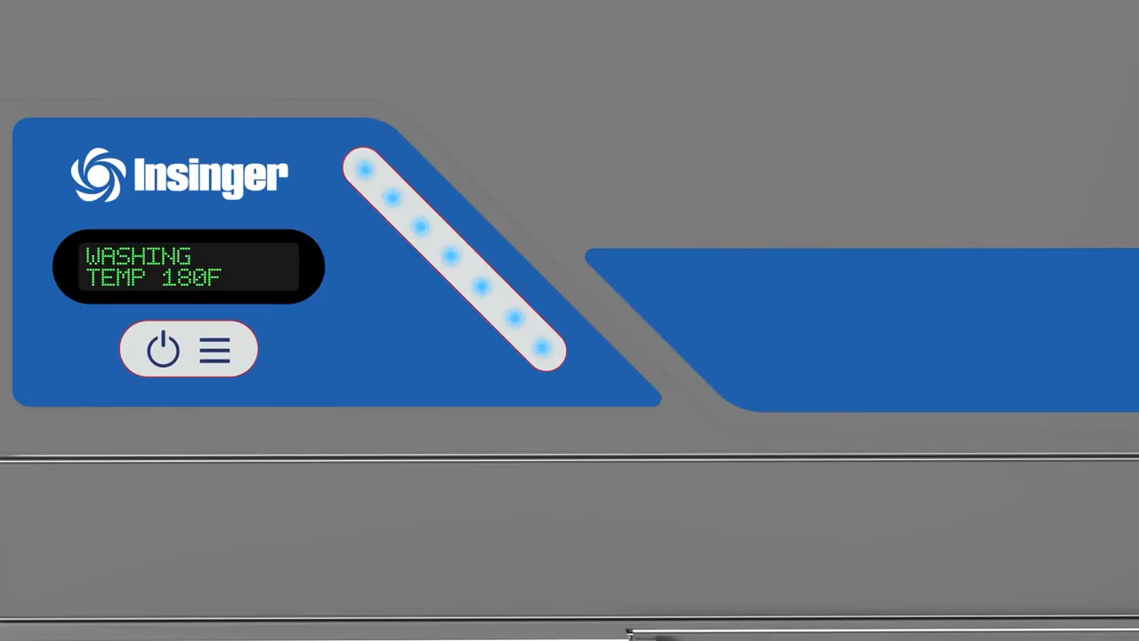
{"action": "left_click", "coordinate": [189, 349]}
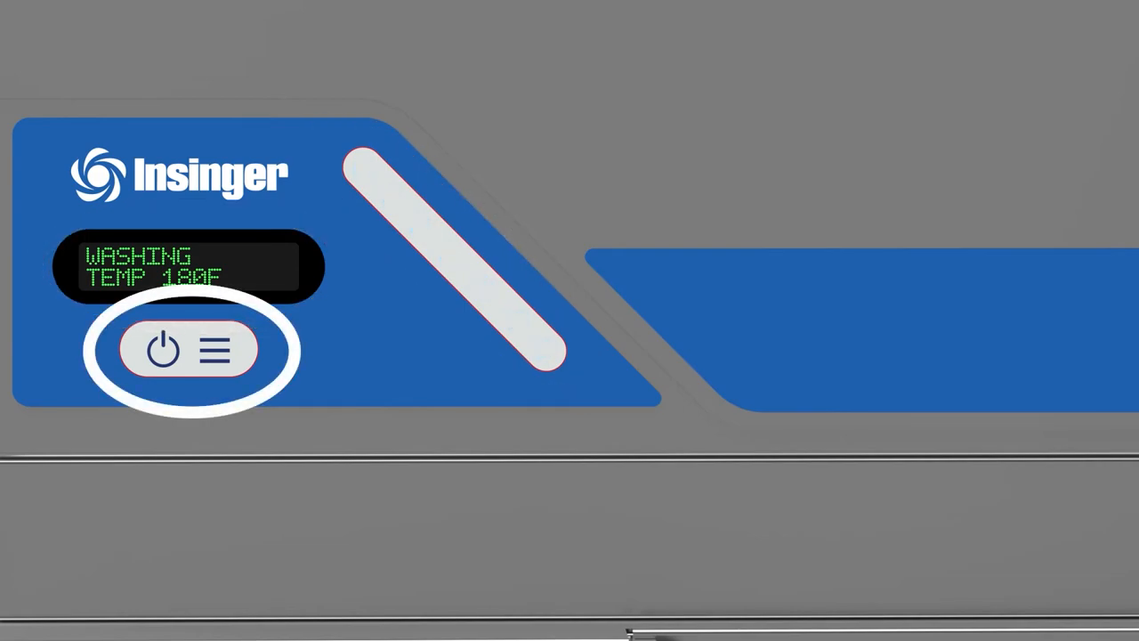